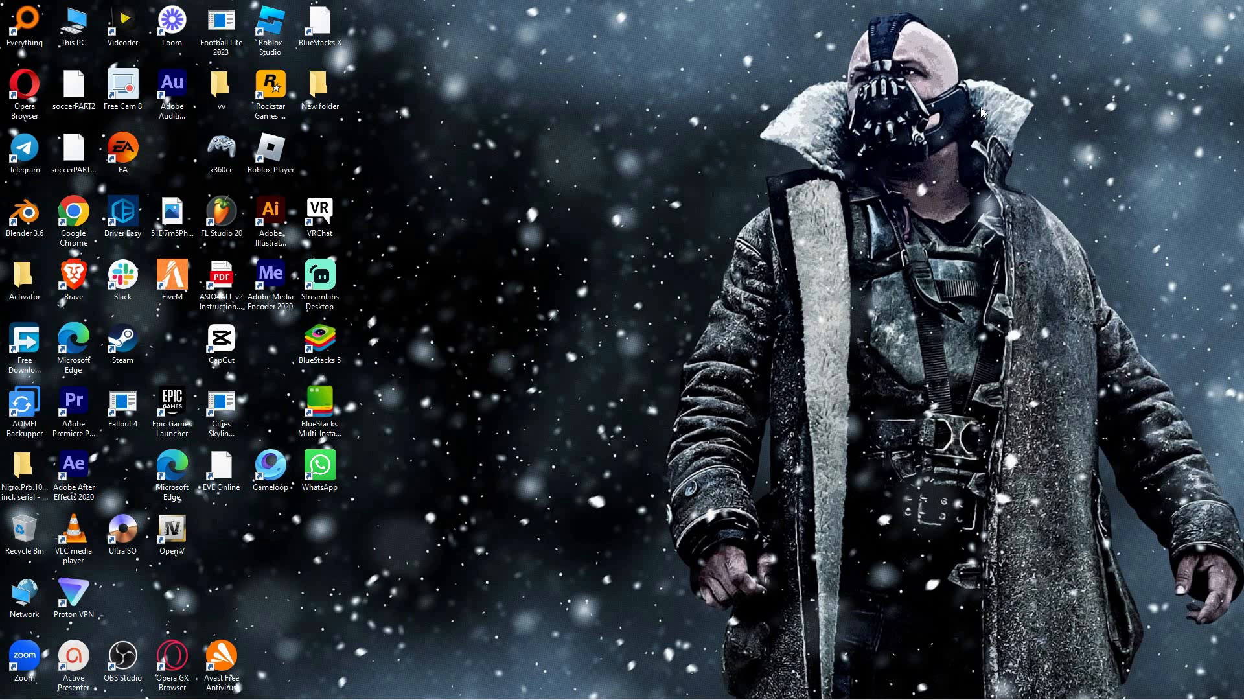
mouse_move(952, 86)
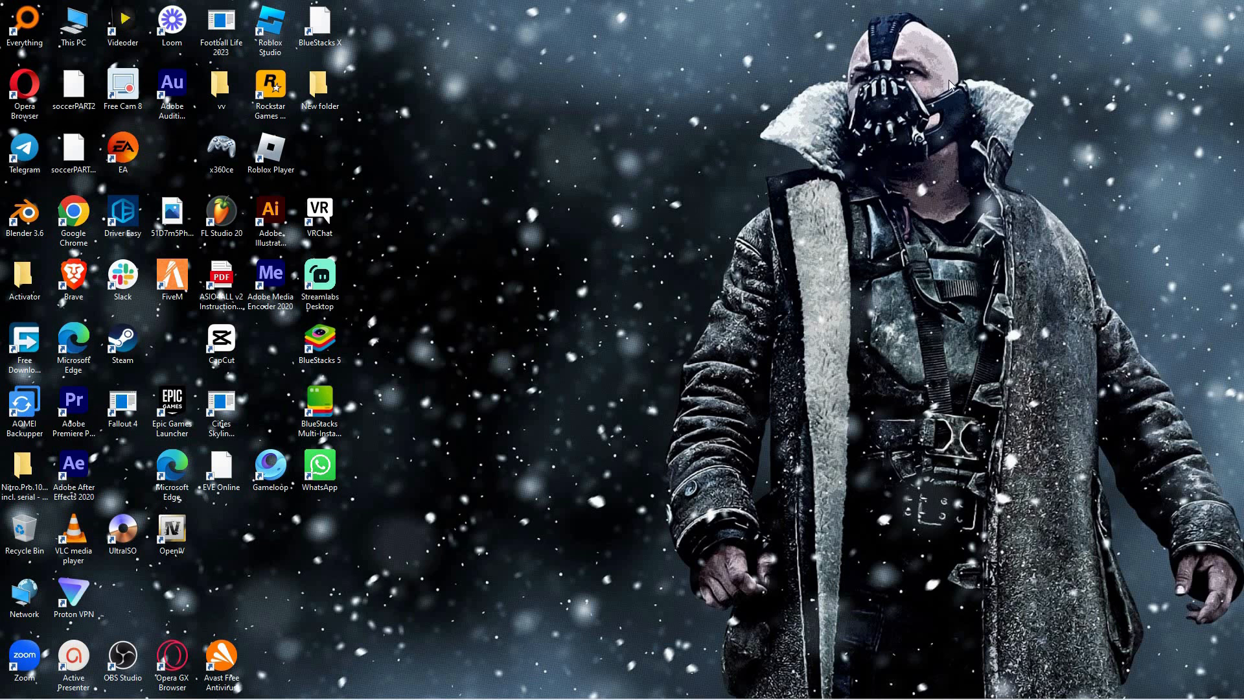
mouse_move(664, 421)
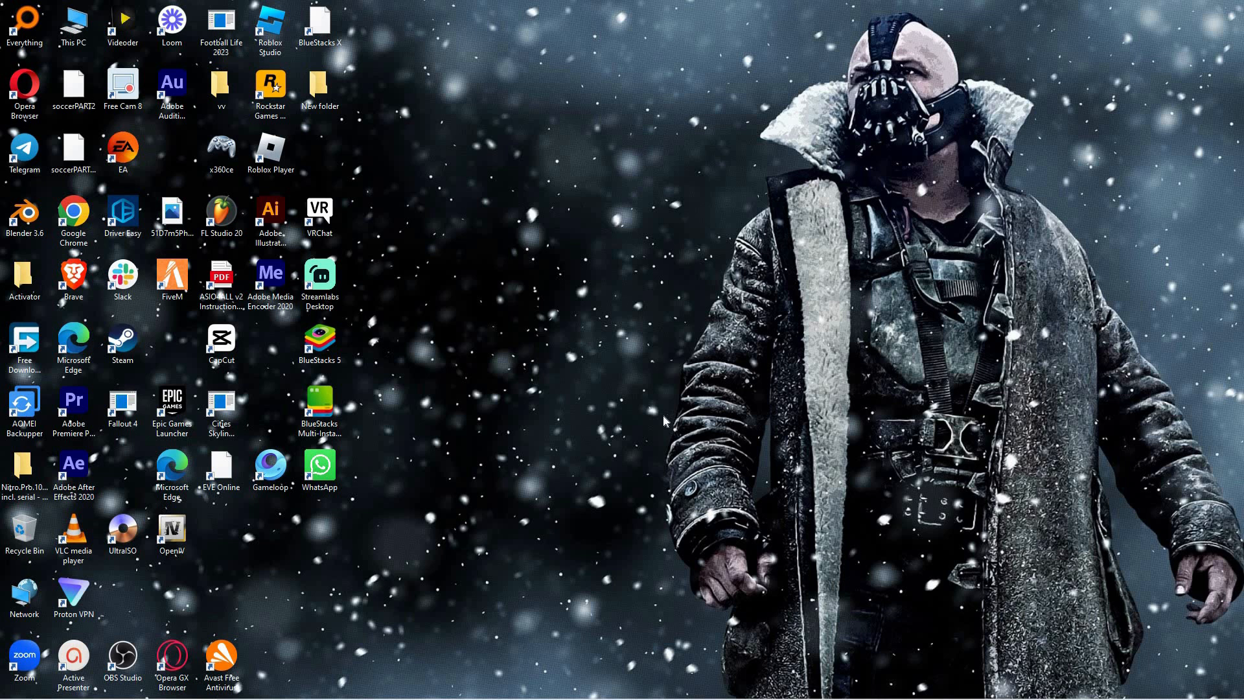
mouse_move(733, 622)
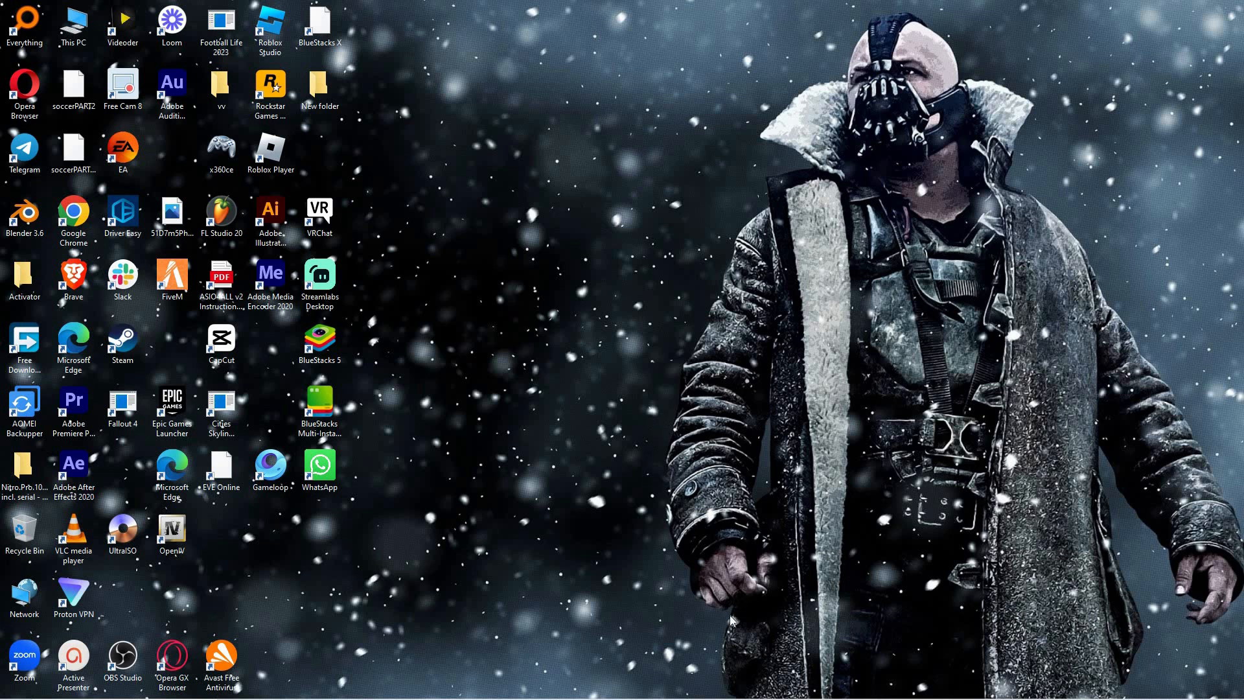
mouse_move(733, 625)
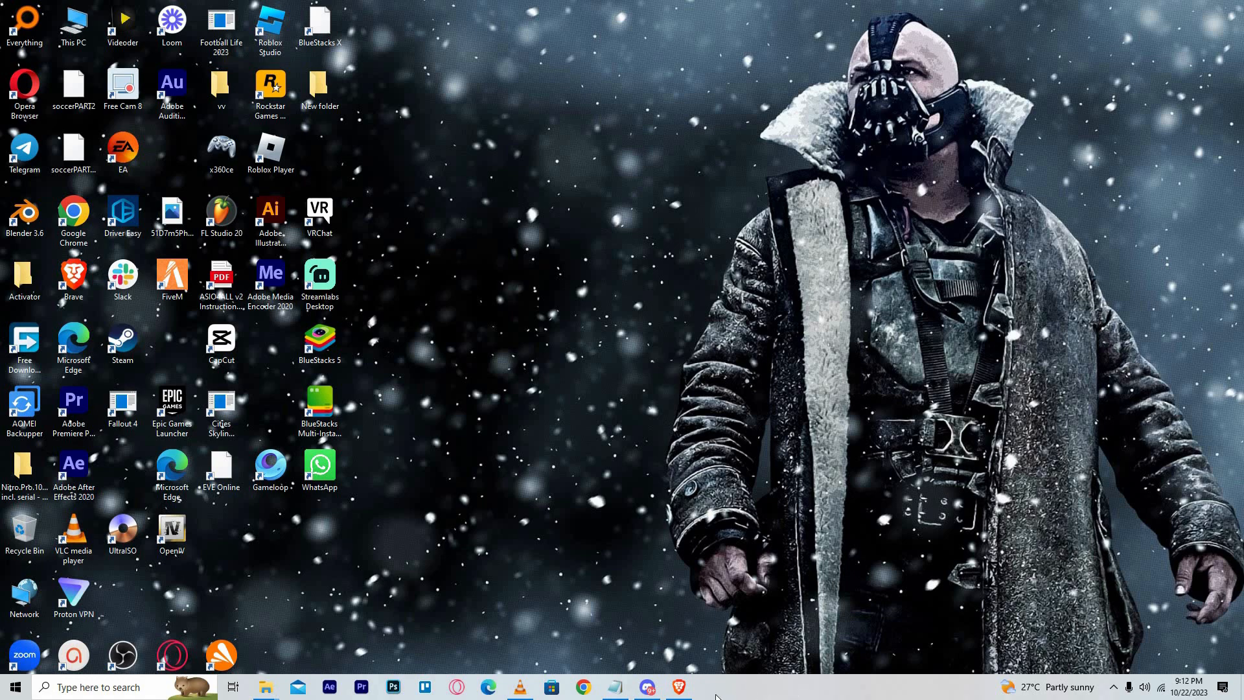
Launch Discord from the taskbar and bring up User Settings
left_click(646, 687)
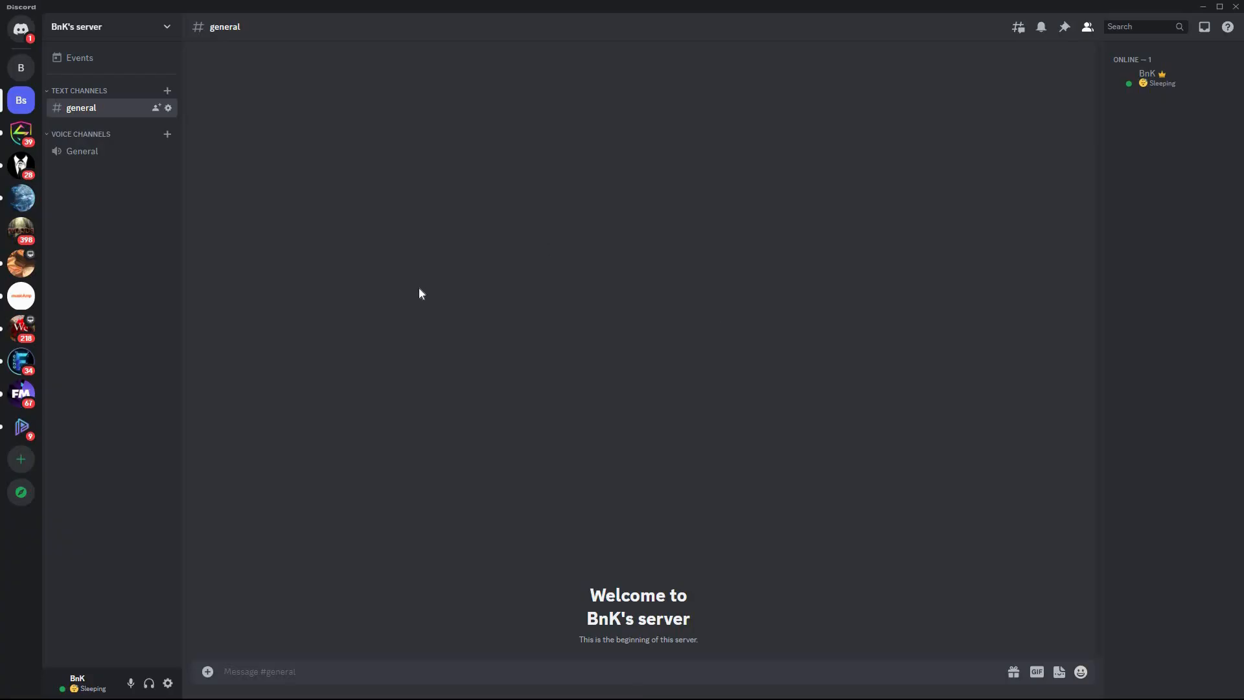
mouse_move(102, 420)
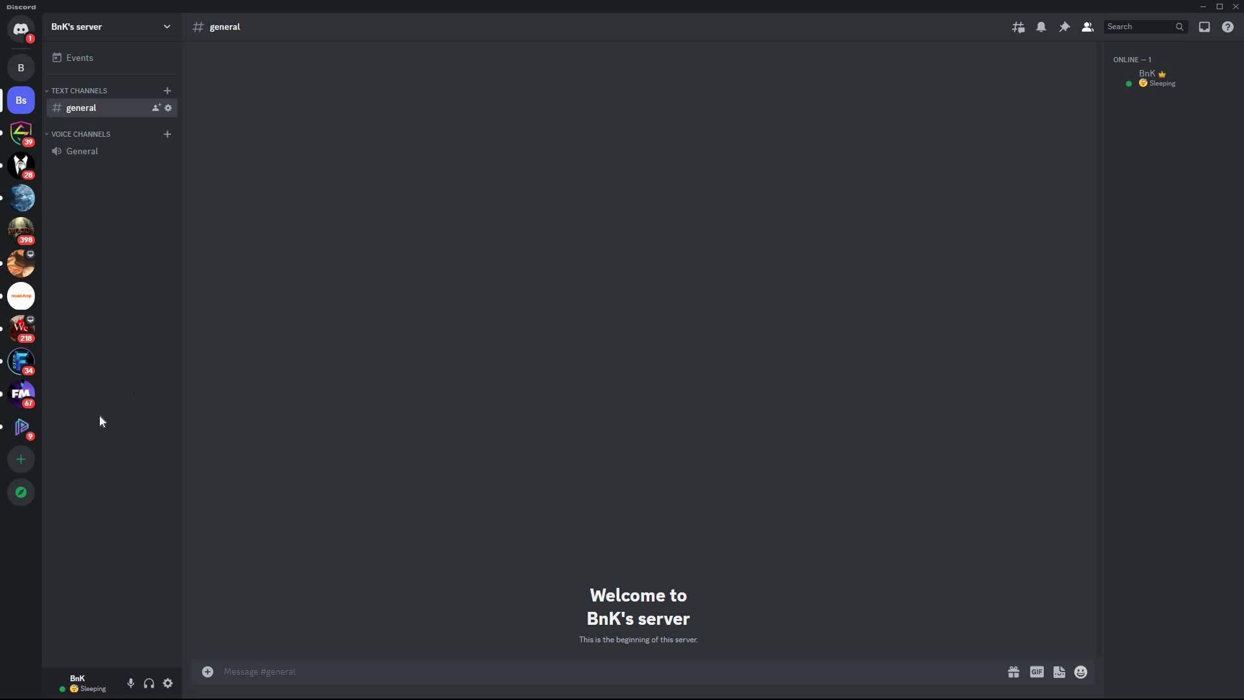
mouse_move(167, 683)
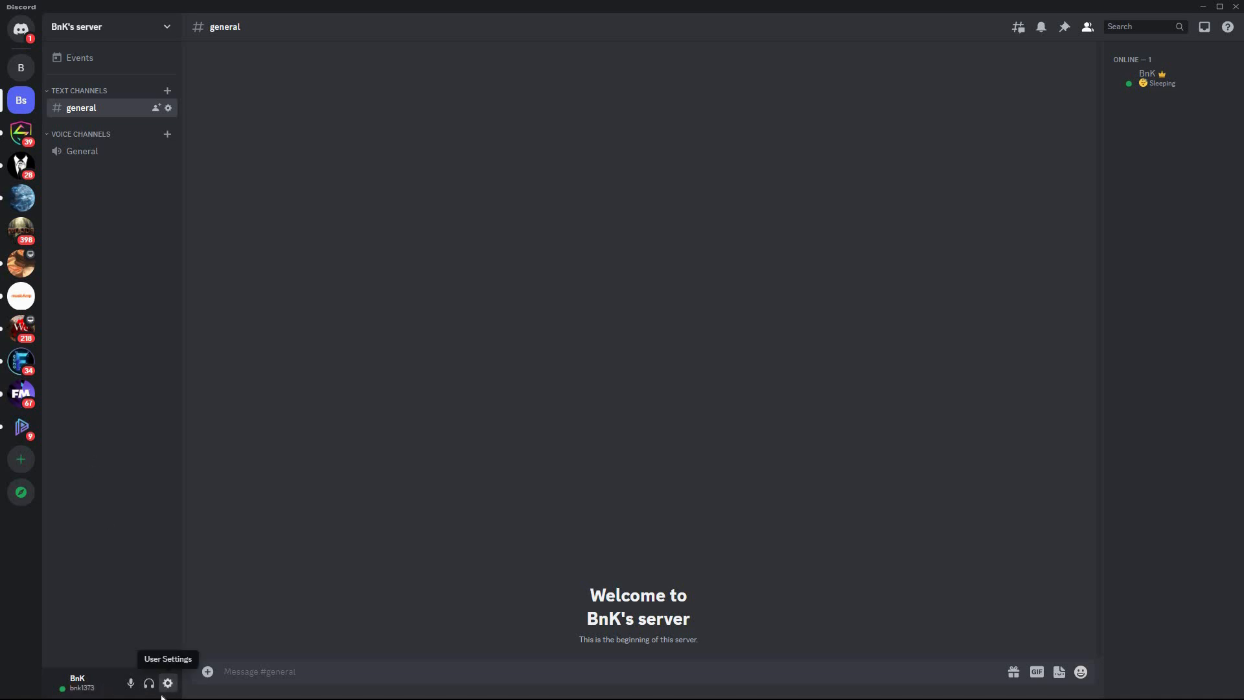
left_click(167, 684)
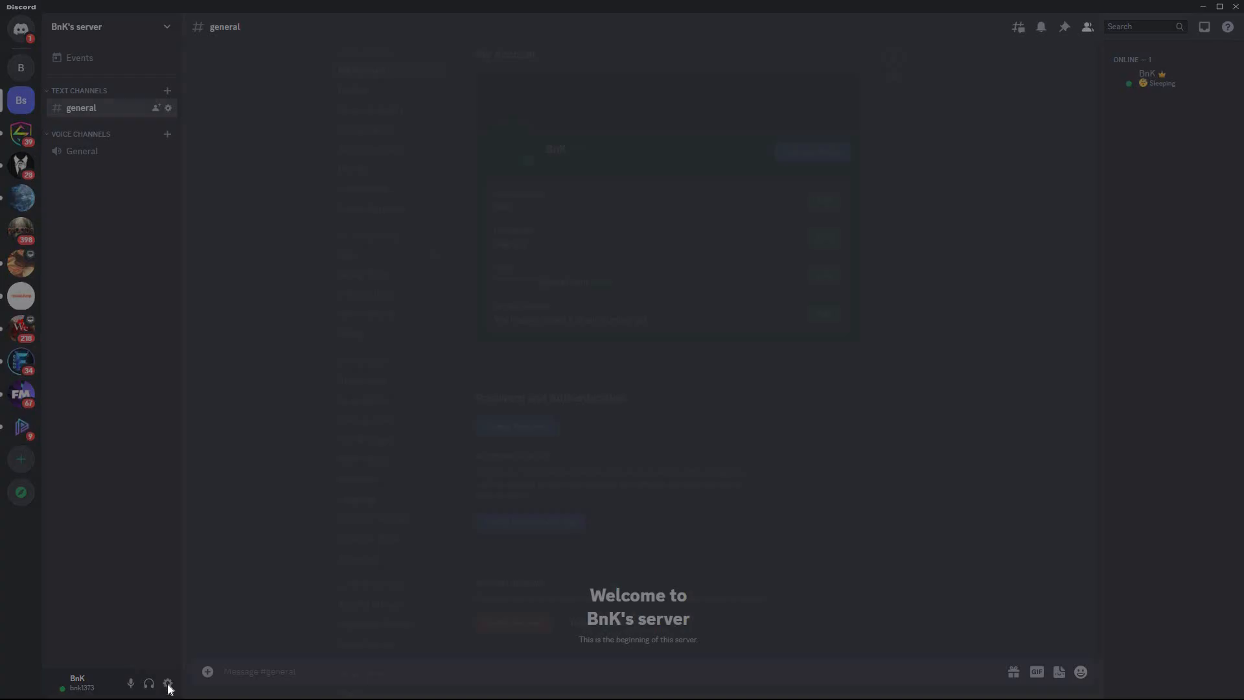
Go to Connections and start linking a Spotify account to the profile
left_click(167, 684)
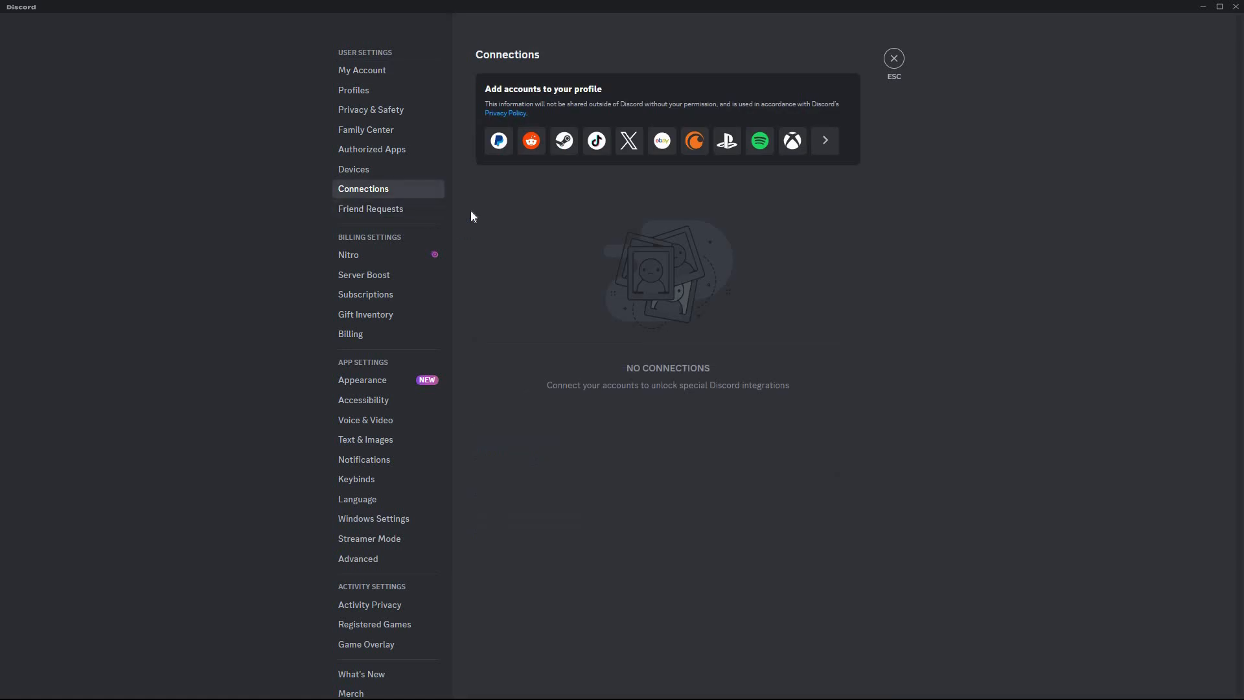
mouse_move(499, 171)
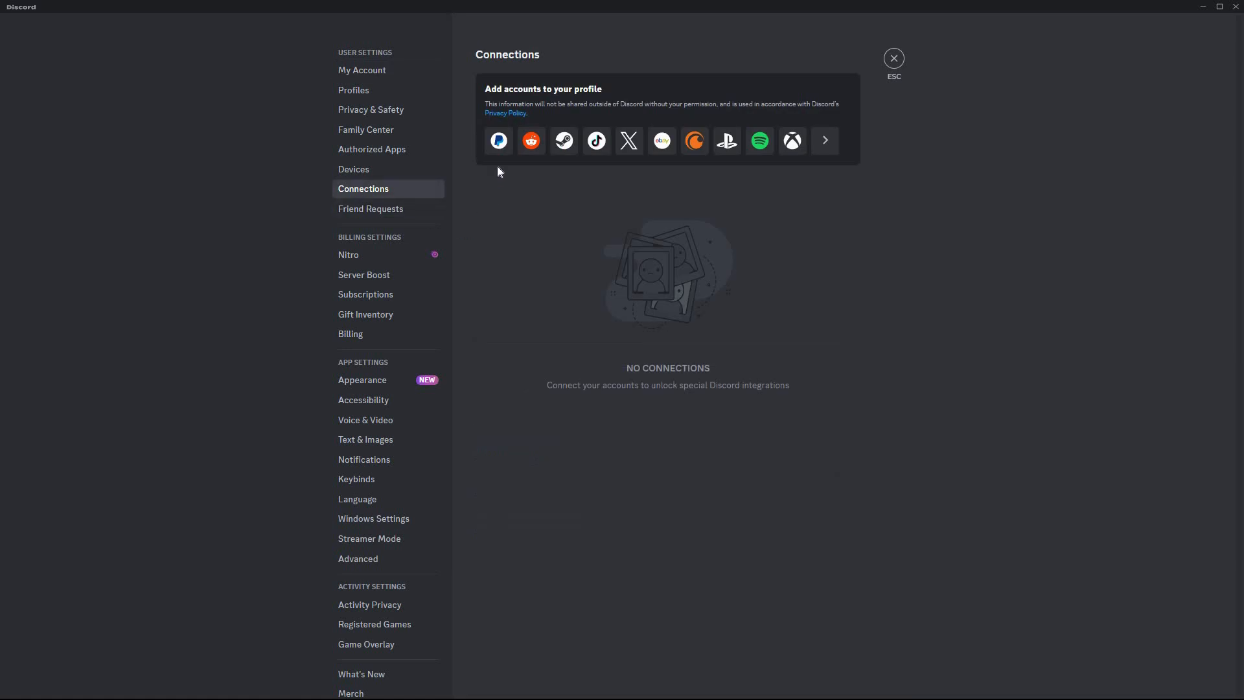
mouse_move(480, 197)
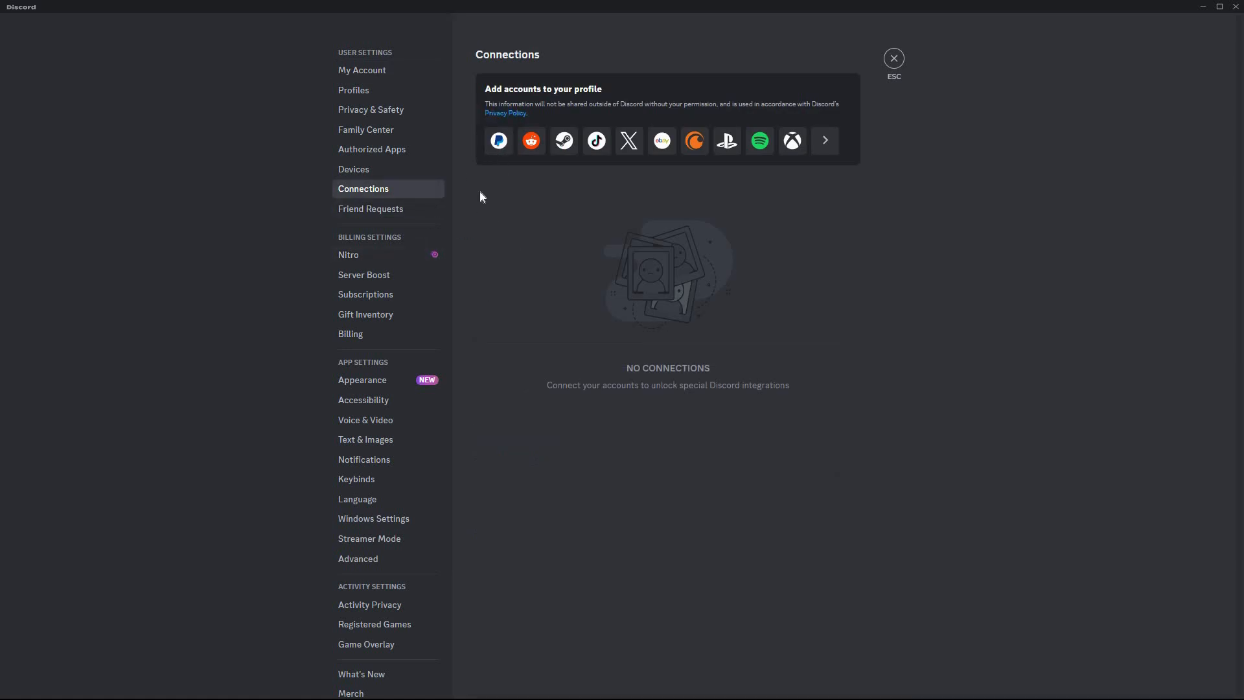
mouse_move(531, 140)
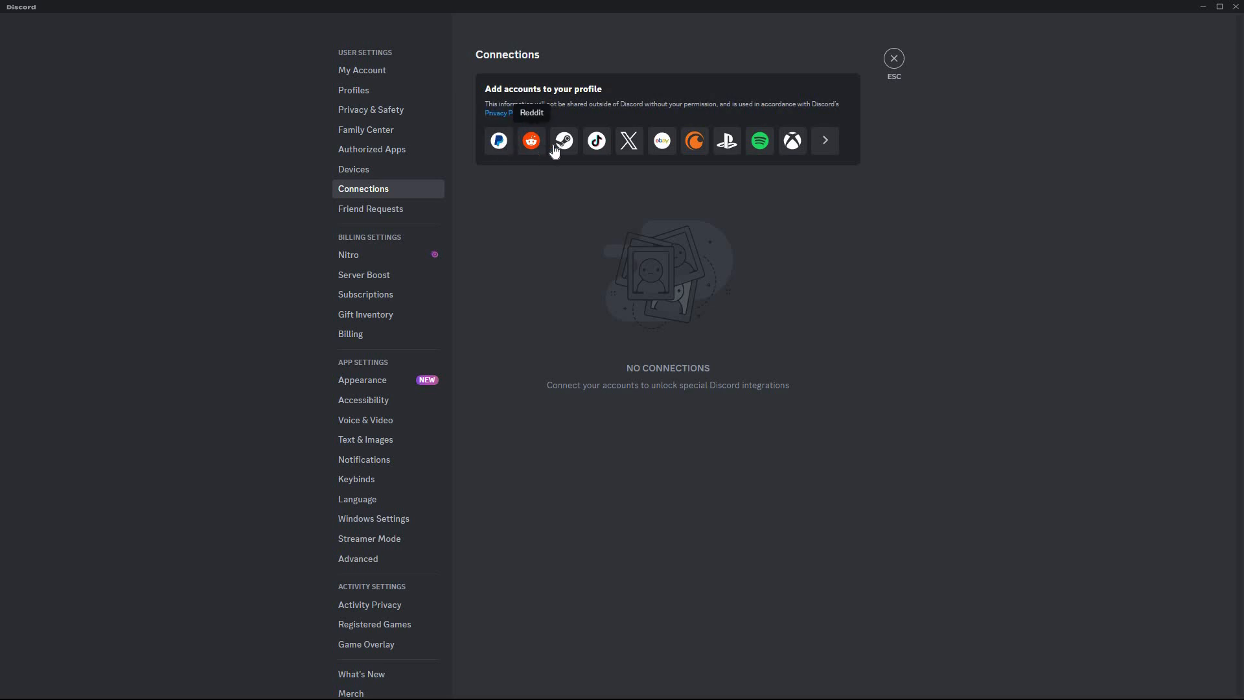
mouse_move(662, 140)
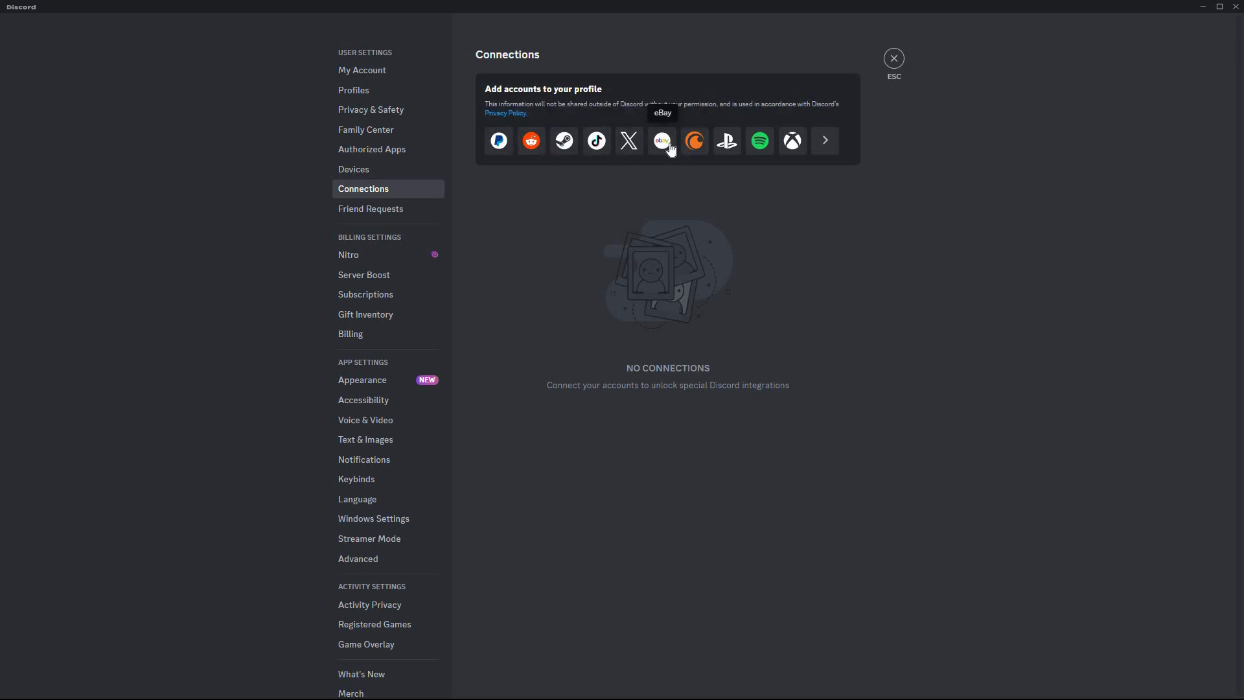
mouse_move(693, 141)
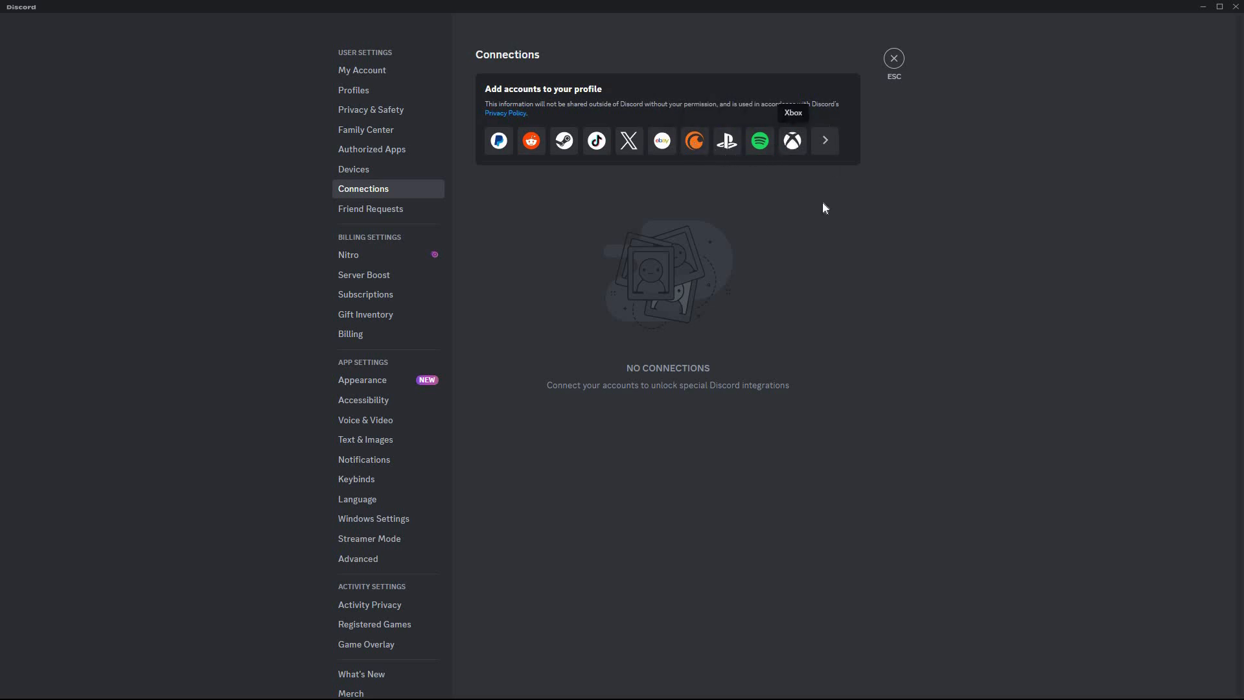
mouse_move(759, 140)
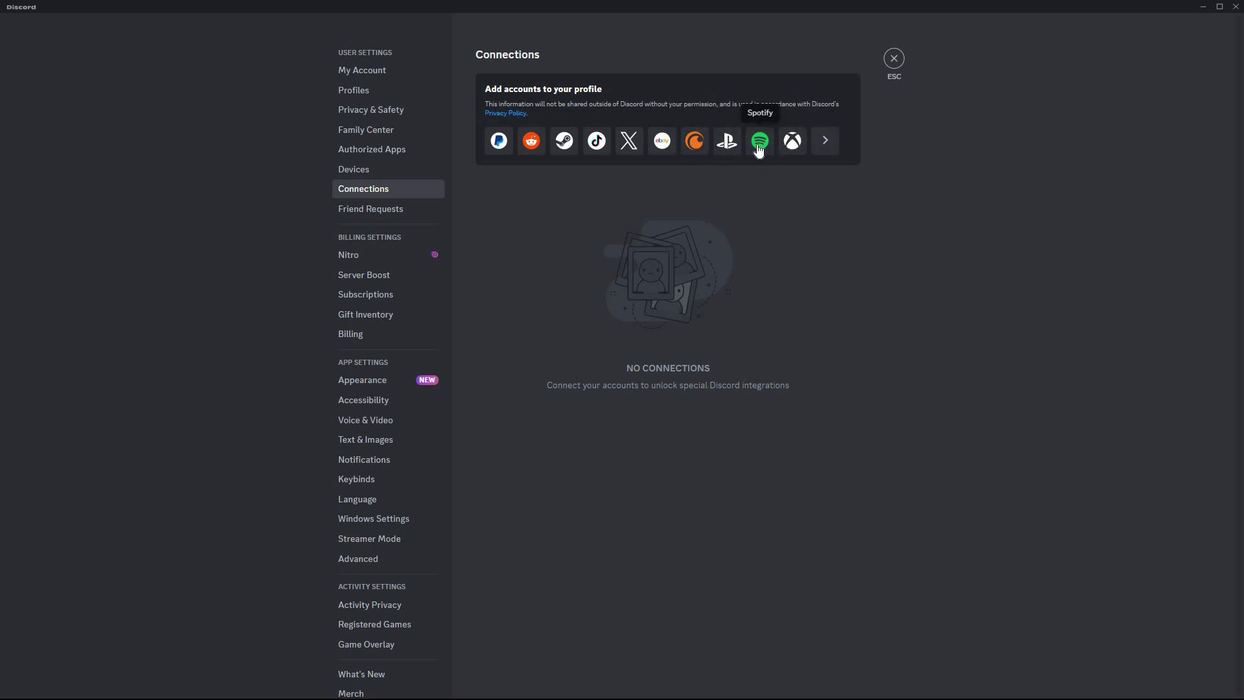
left_click(759, 141)
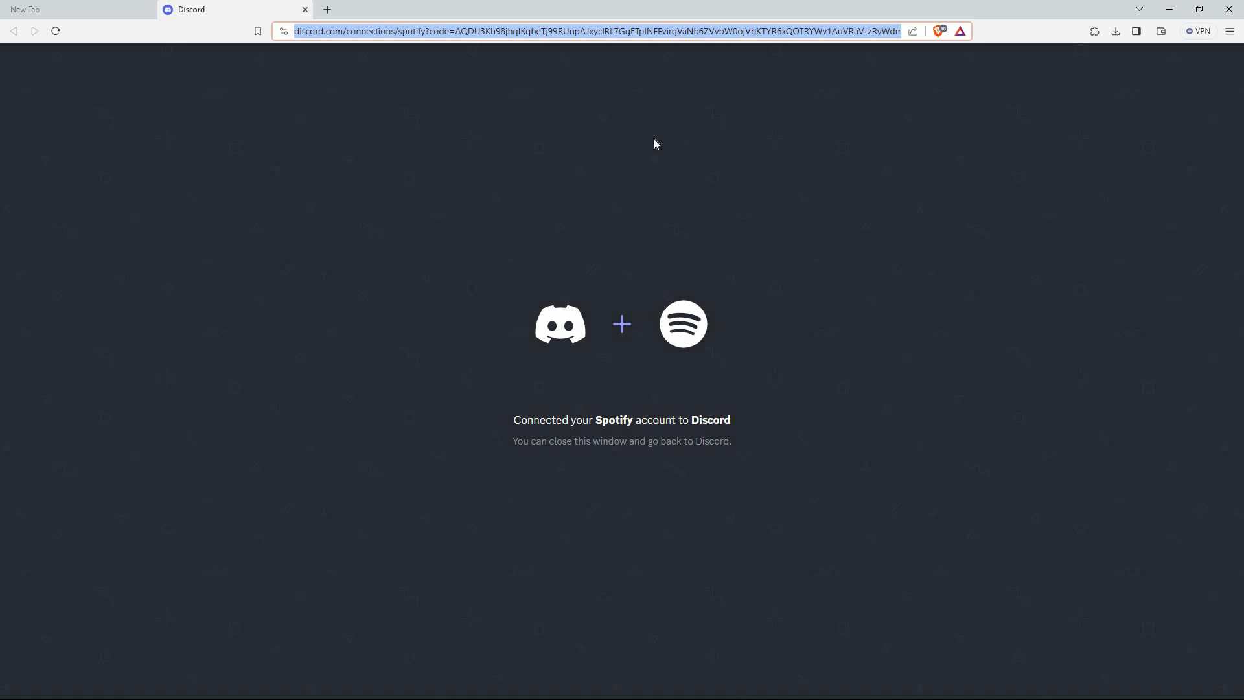
mouse_move(651, 149)
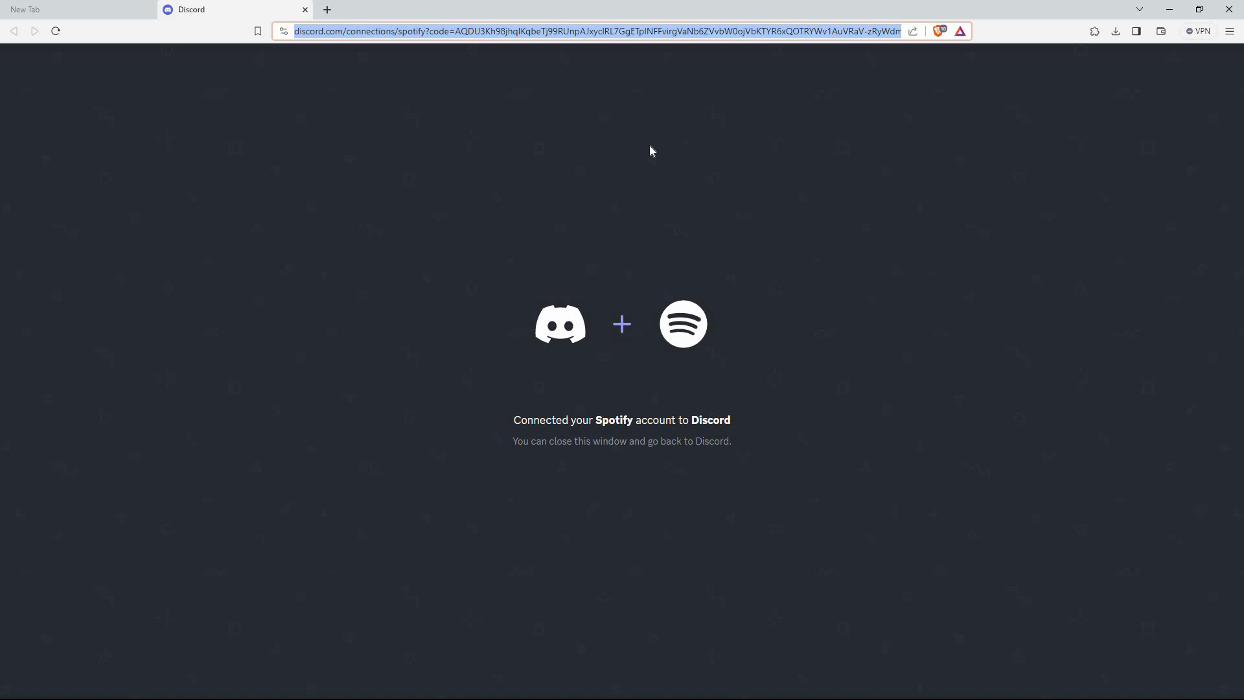
mouse_move(602, 177)
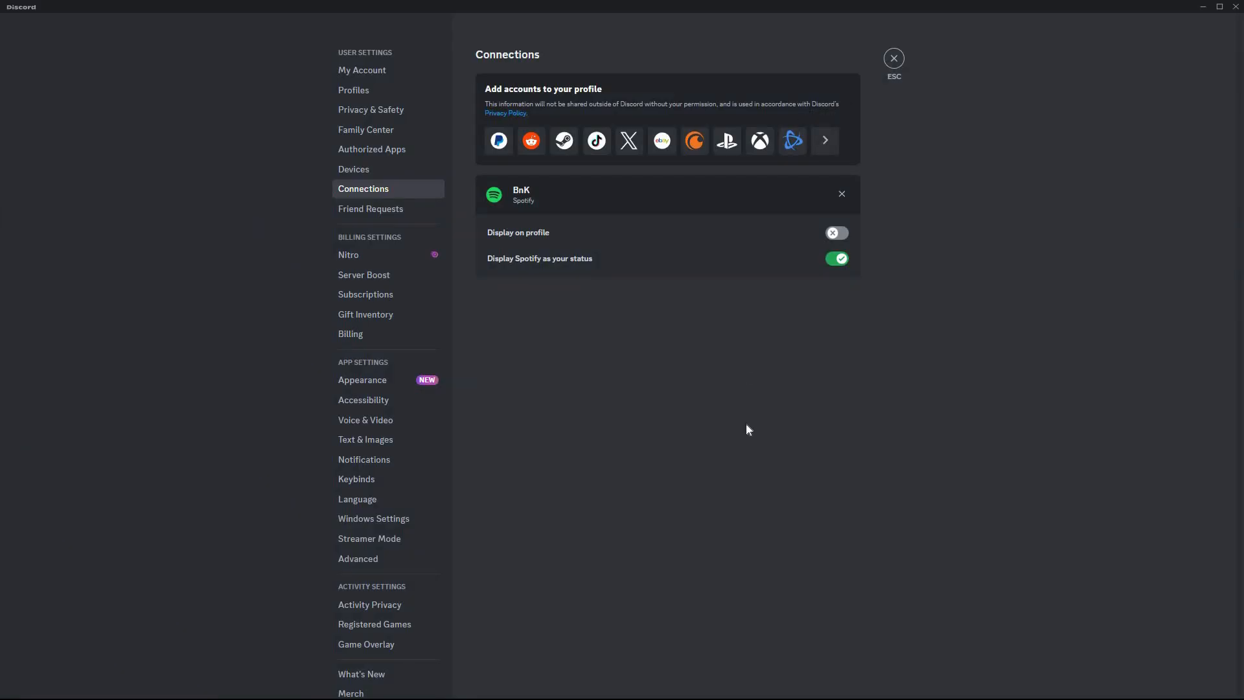
mouse_move(541, 203)
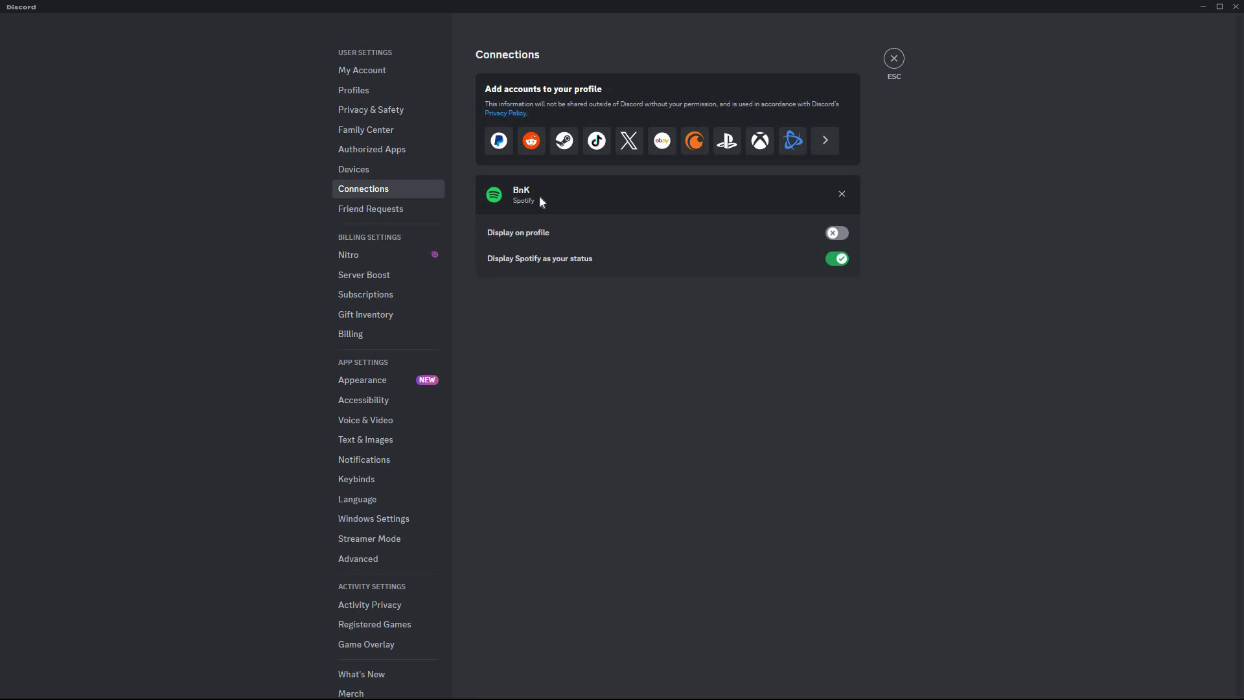
mouse_move(985, 531)
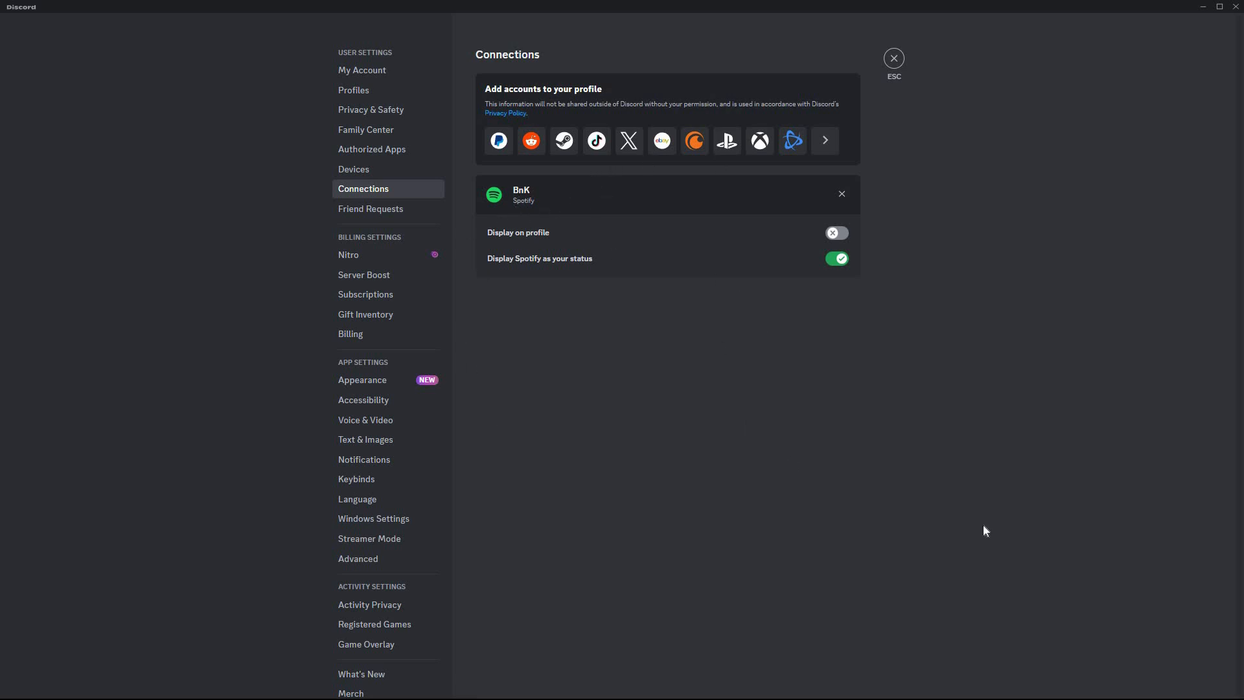